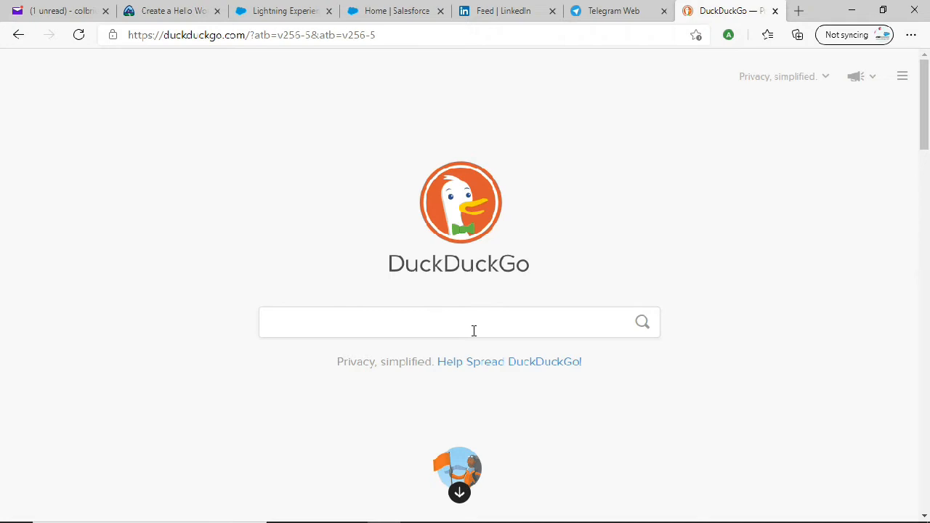
pyautogui.moveTo(325, 100)
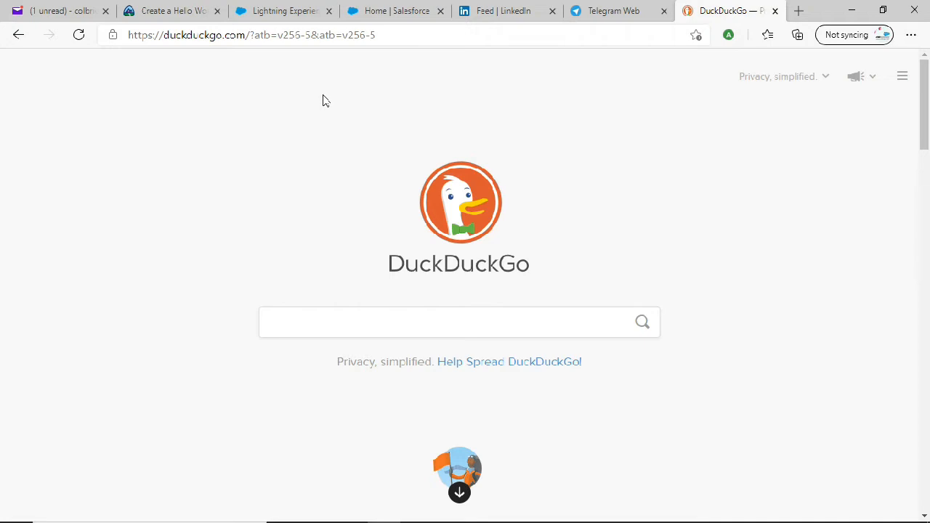
pyautogui.moveTo(430, 87)
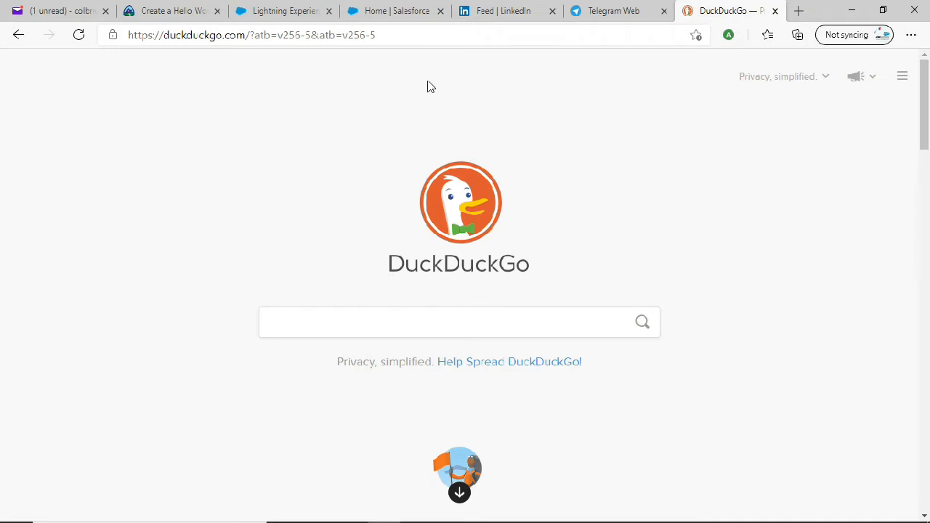
pyautogui.moveTo(358, 99)
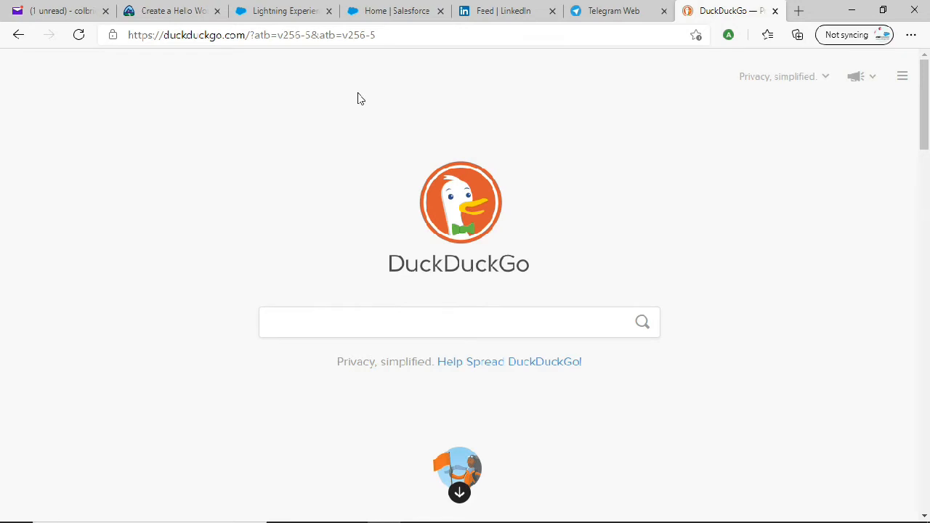
pyautogui.moveTo(289, 170)
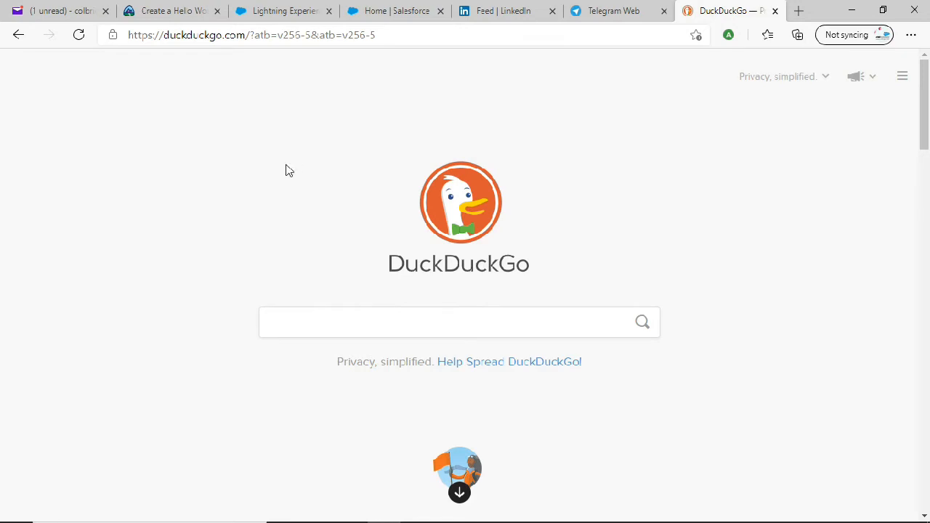
pyautogui.moveTo(398, 119)
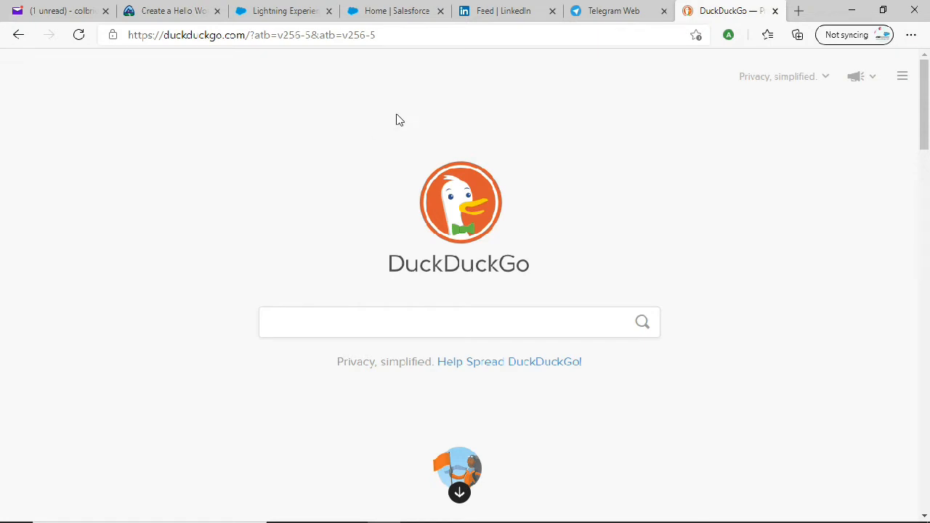
pyautogui.moveTo(238, 250)
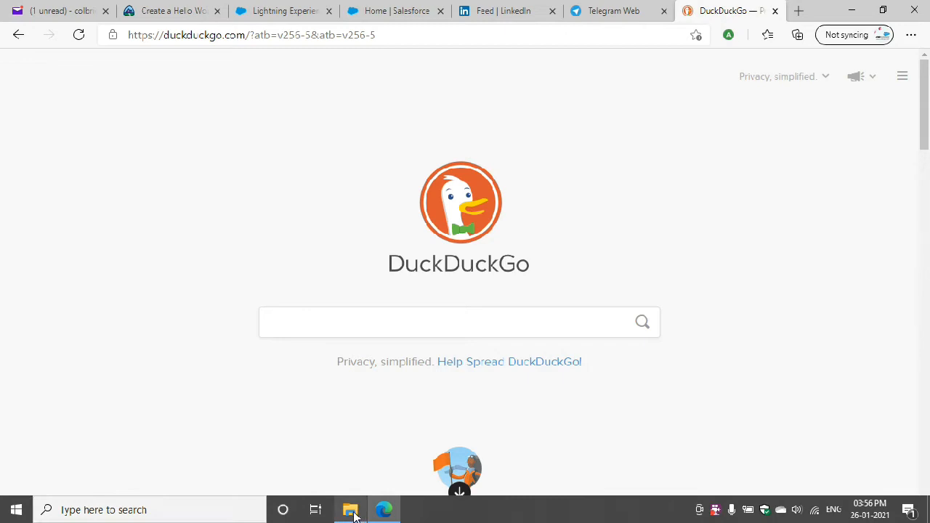
# Step: Select jdk-8u281-windows-x64.exe in the Downloads folder of File Explorer
pyautogui.click(350, 508)
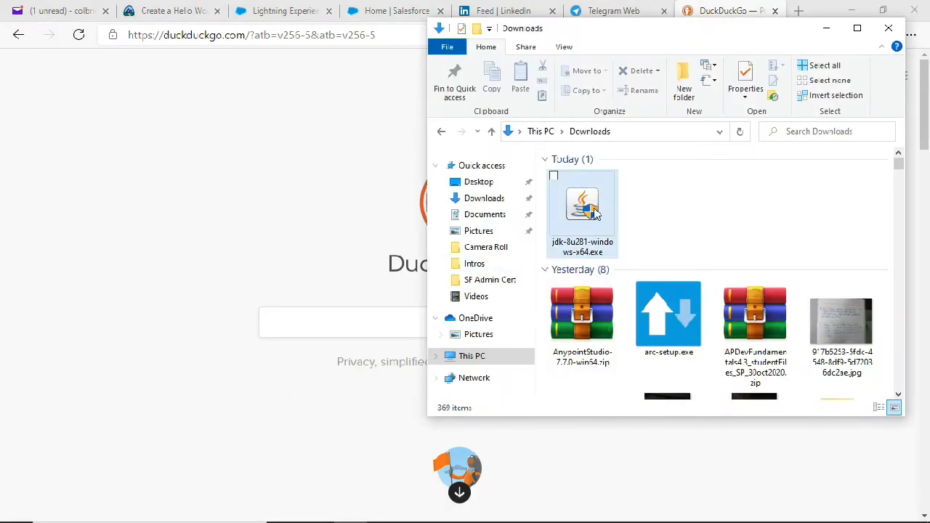
pyautogui.click(581, 206)
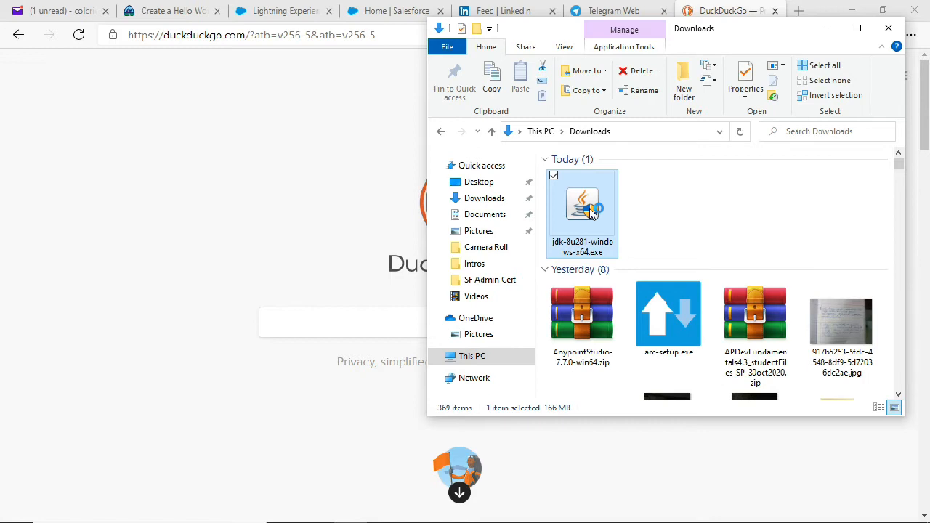
pyautogui.moveTo(494, 215)
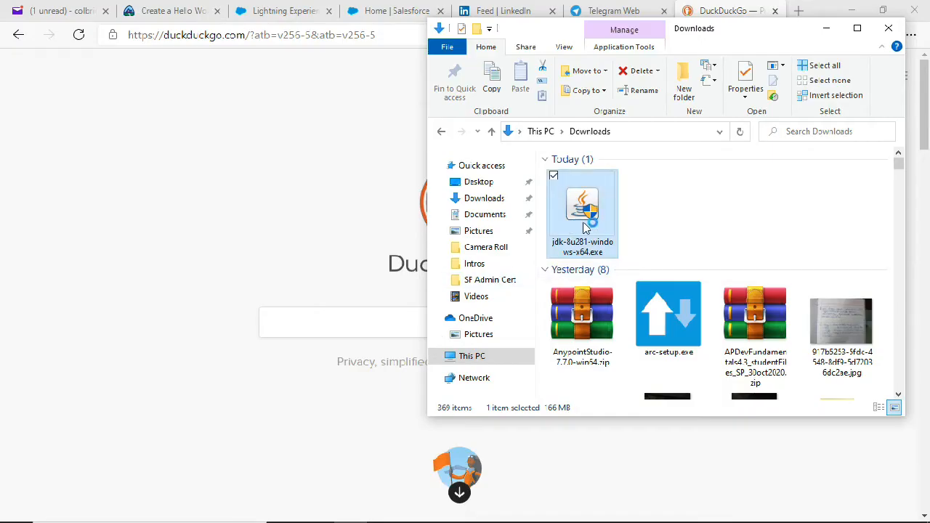
pyautogui.moveTo(583, 210)
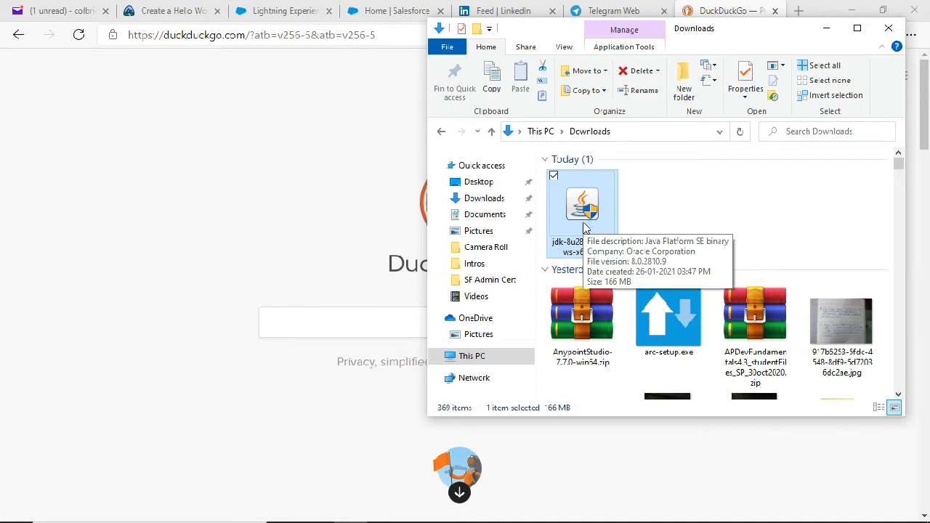
pyautogui.moveTo(605, 227)
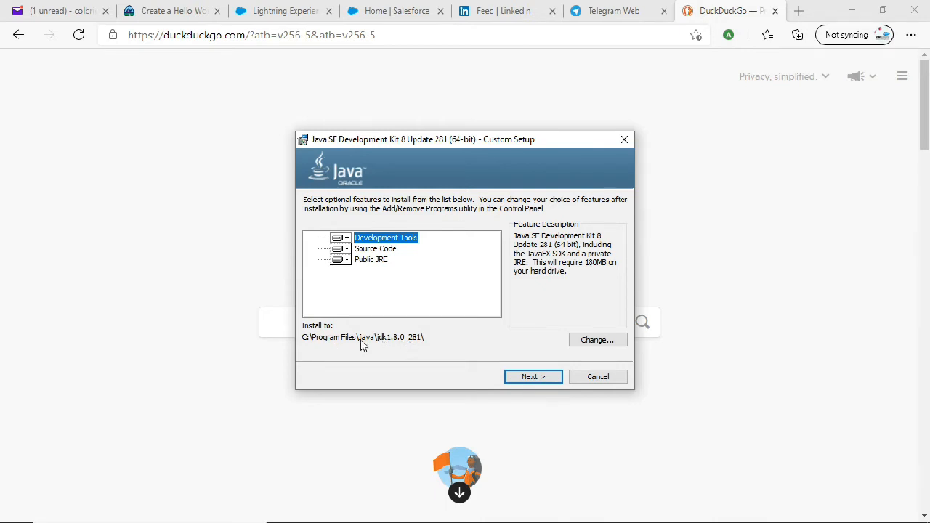
pyautogui.moveTo(500, 360)
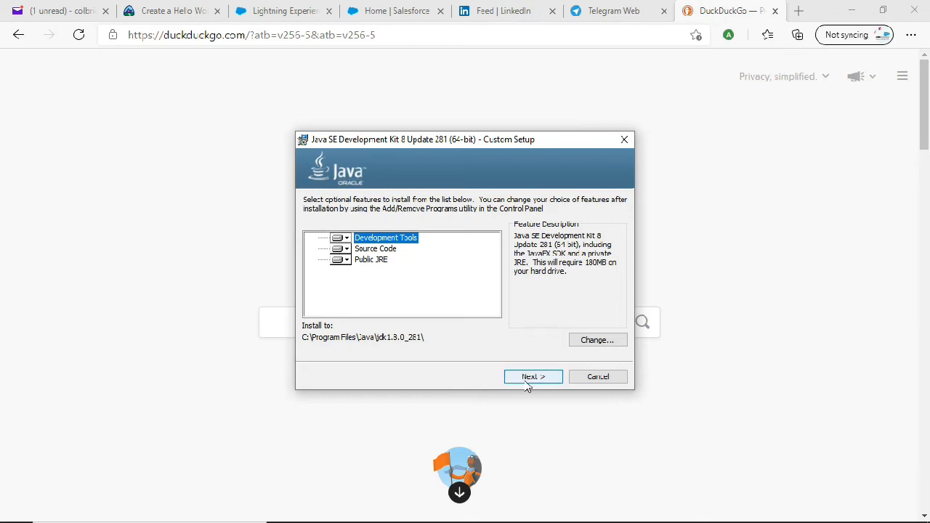
# Step: Install with Development Tools, Source Code and Public JRE at the default path, then dismiss the finished installer
pyautogui.click(533, 376)
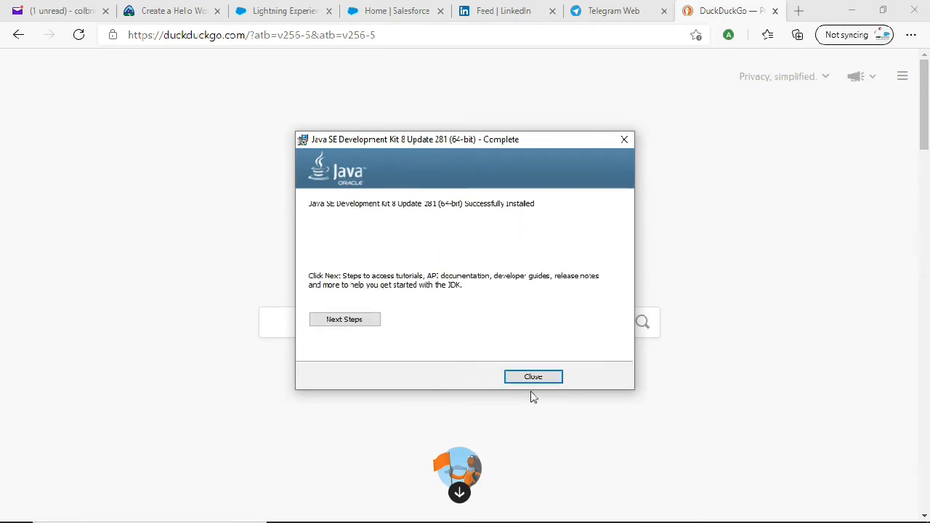
pyautogui.click(534, 376)
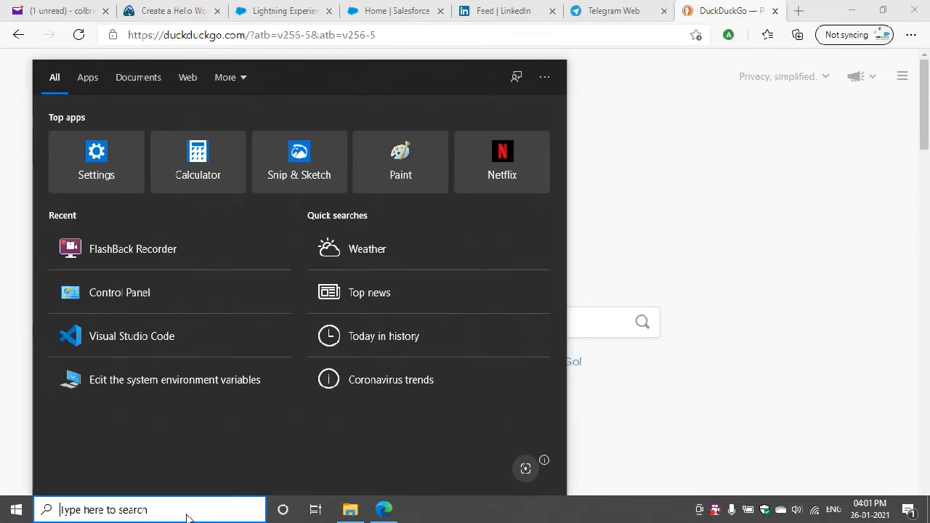
# Step: Launch cmd and run 'java --version' (unrecognized option) and then plain 'java' for its usage help
pyautogui.write('cmd')
pyautogui.write('java')
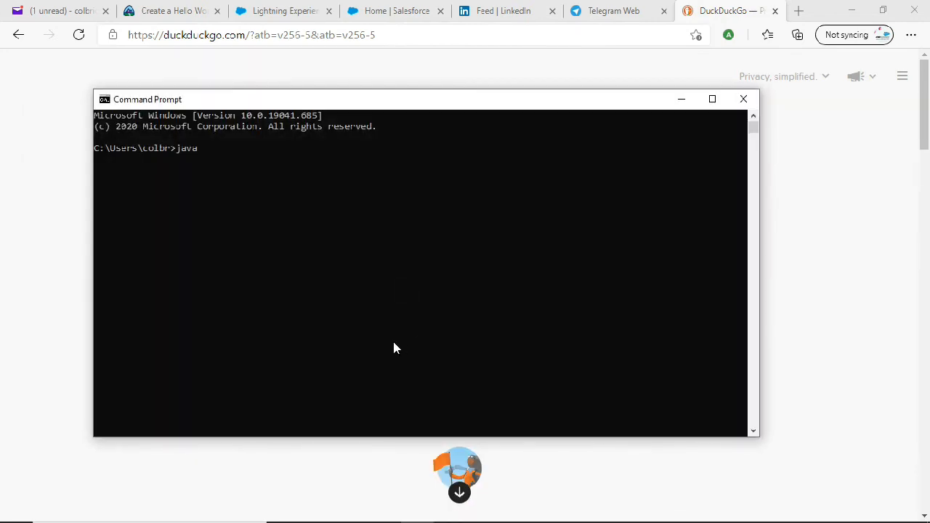
pyautogui.write('--version')
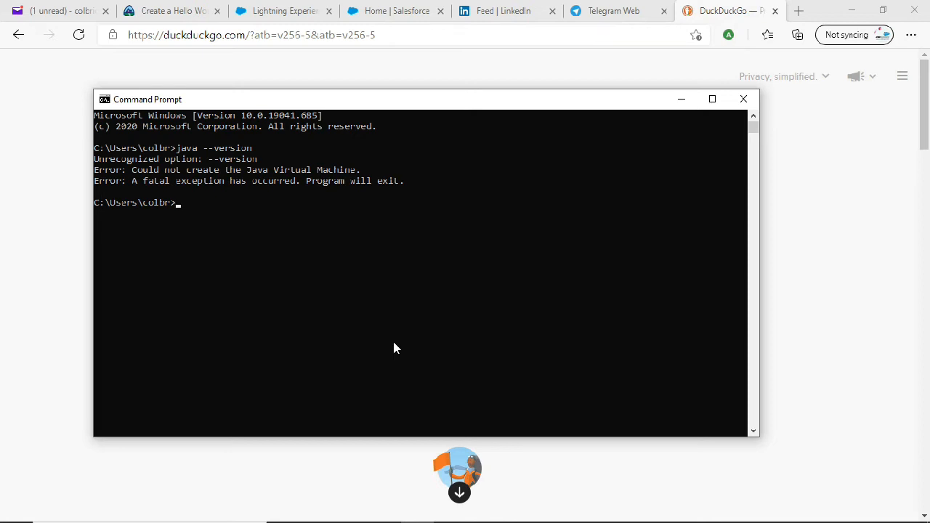
pyautogui.write('java')
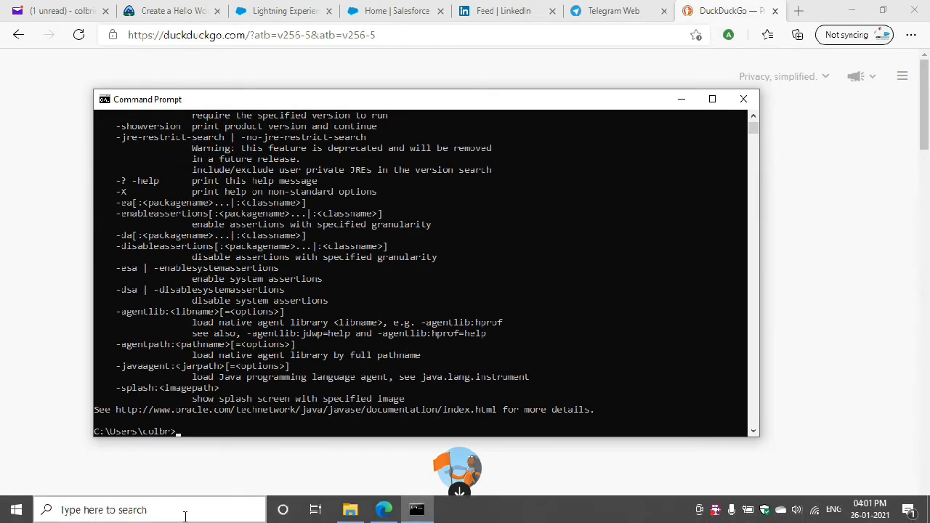
# Step: Search 'envir' in Start to surface 'Edit the system environment variables'
pyautogui.write('e')
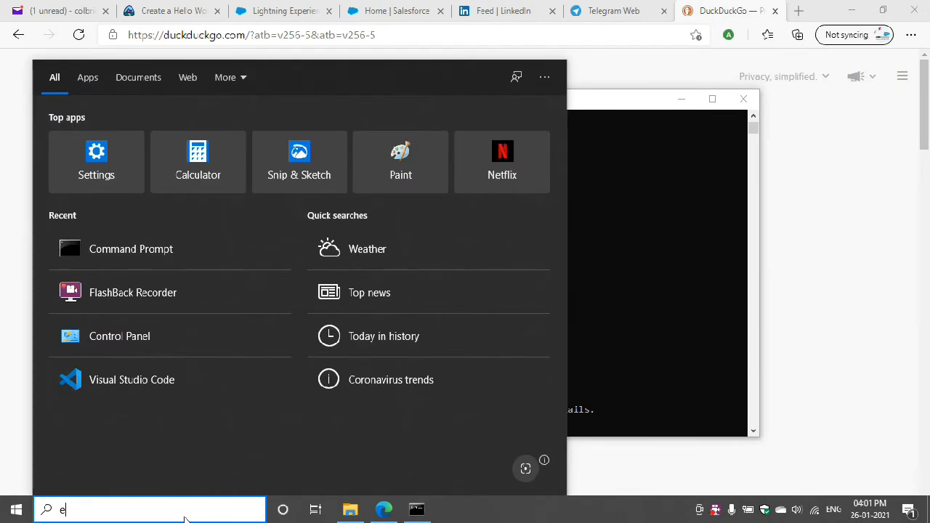
pyautogui.write('nvir')
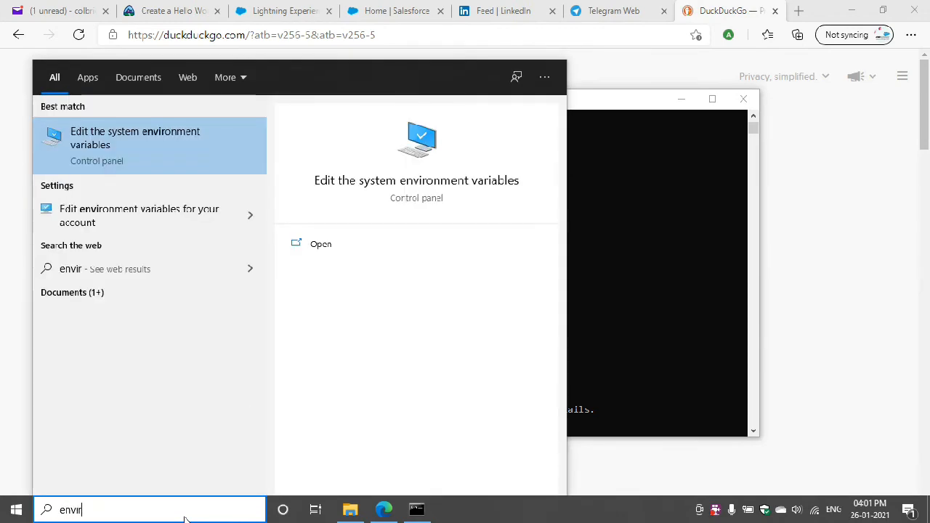
pyautogui.moveTo(140, 215)
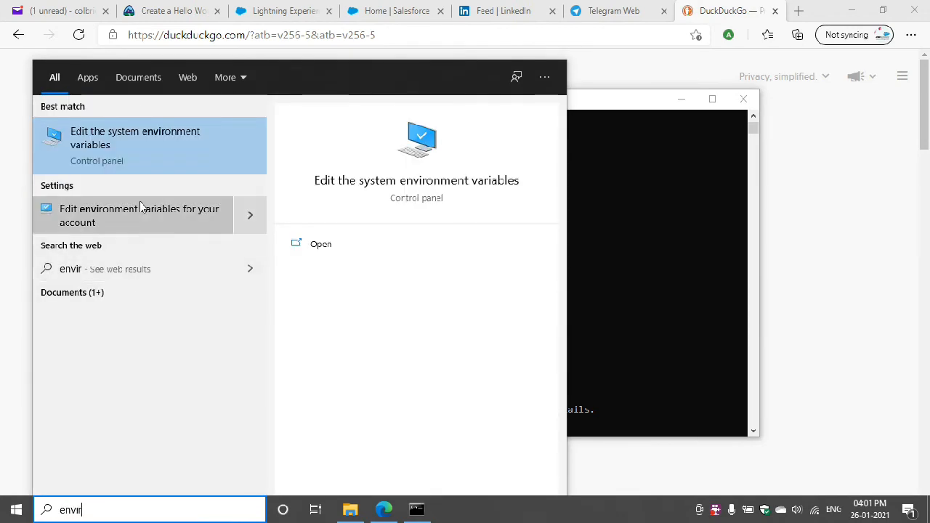
pyautogui.moveTo(152, 145)
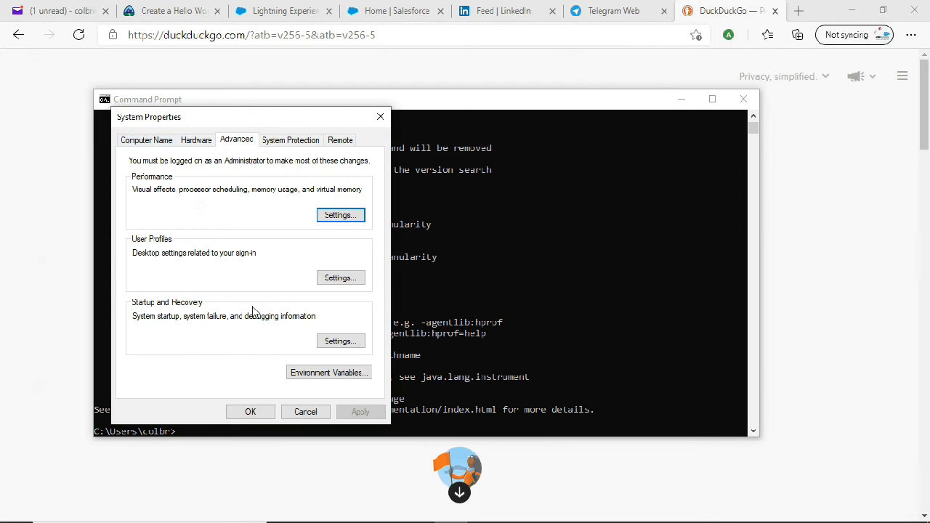
# Step: Begin a new system variable named JAVA_HOME and bring up File Explorer to look up its path
pyautogui.click(329, 372)
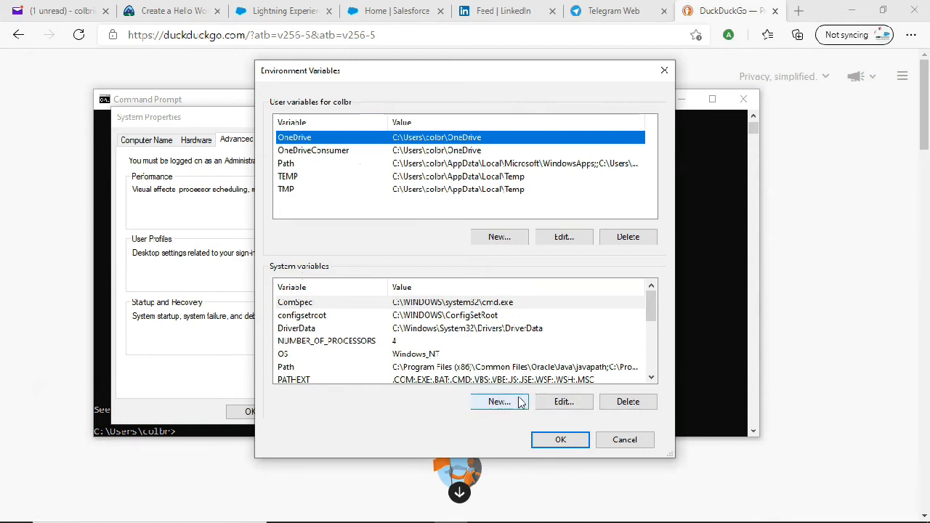
pyautogui.click(499, 401)
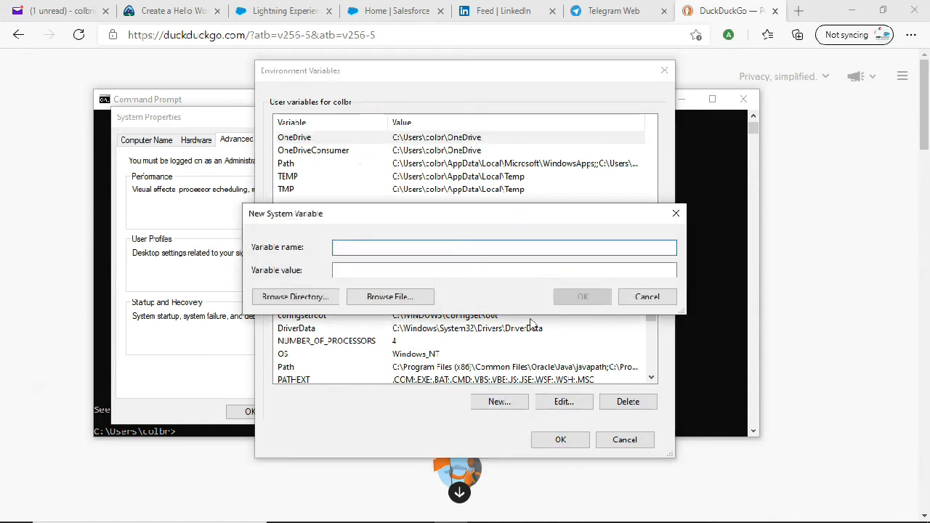
pyautogui.write('Ja')
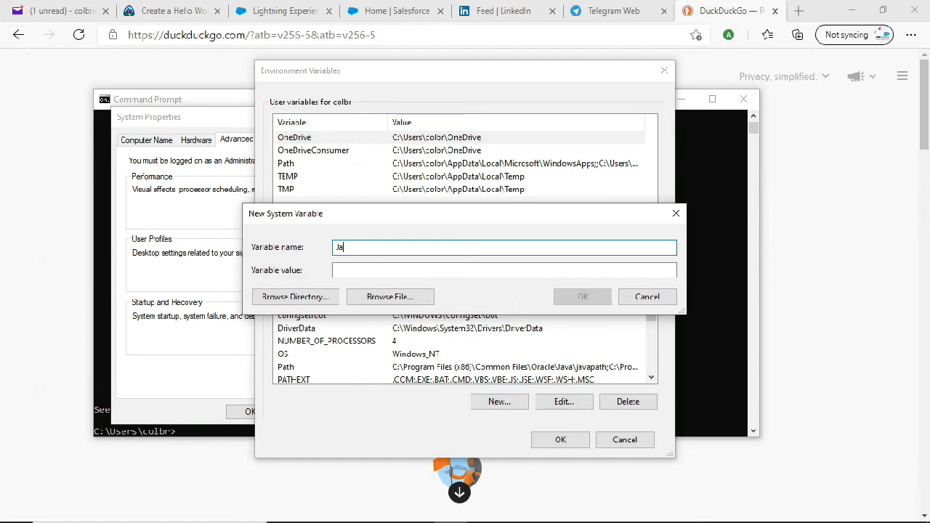
pyautogui.press('Backspace')
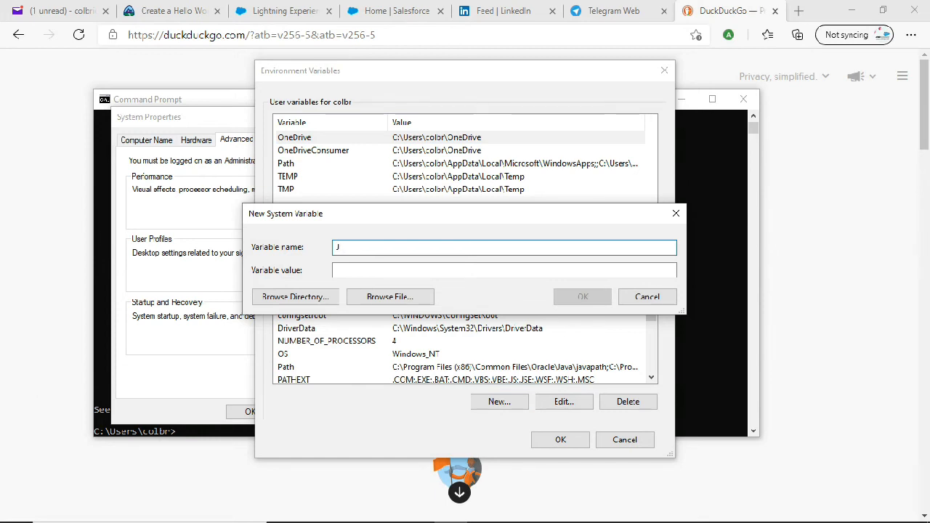
pyautogui.write('AVA_')
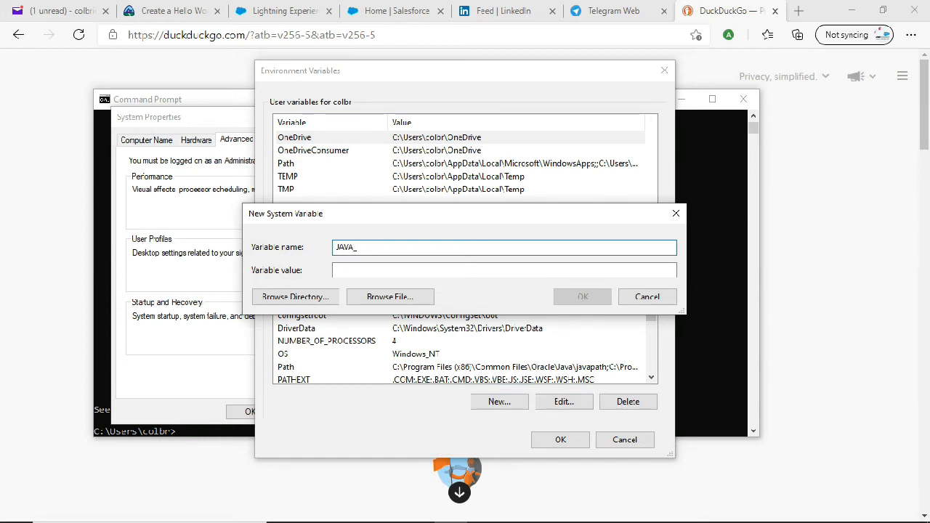
pyautogui.write('HOME')
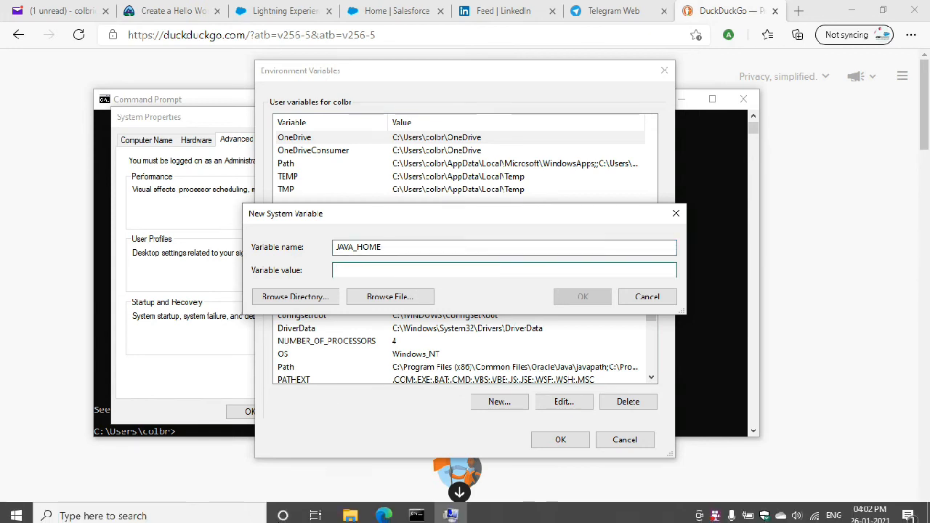
pyautogui.click(350, 508)
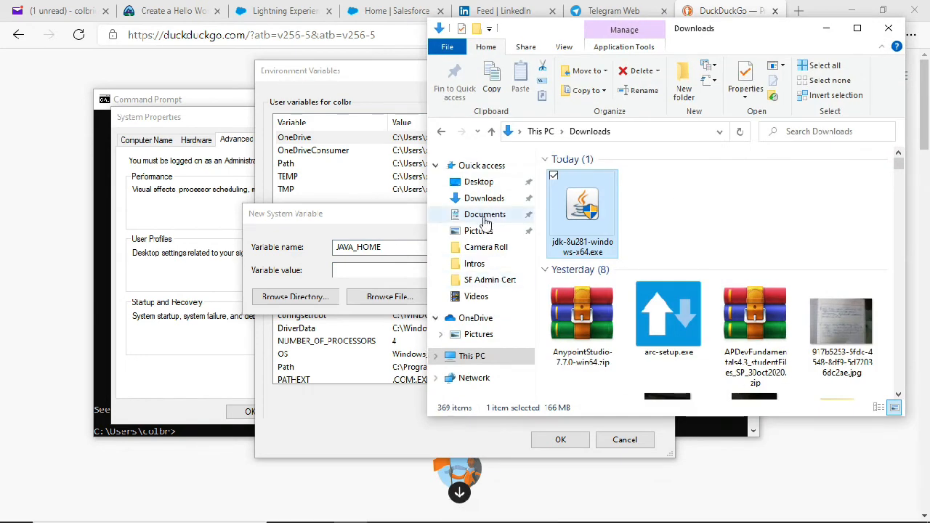
pyautogui.moveTo(476, 297)
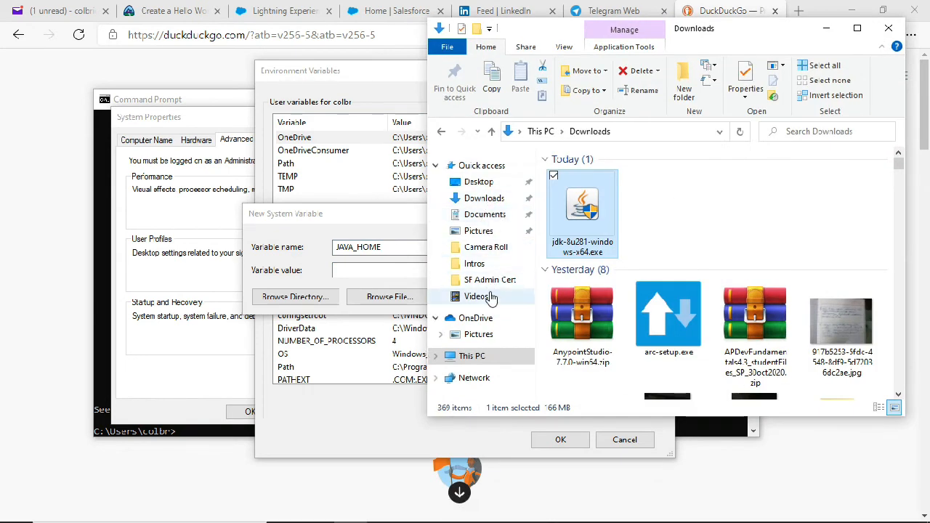
# Step: Browse This PC > Windows (C:) > Program Files > Java
pyautogui.click(472, 356)
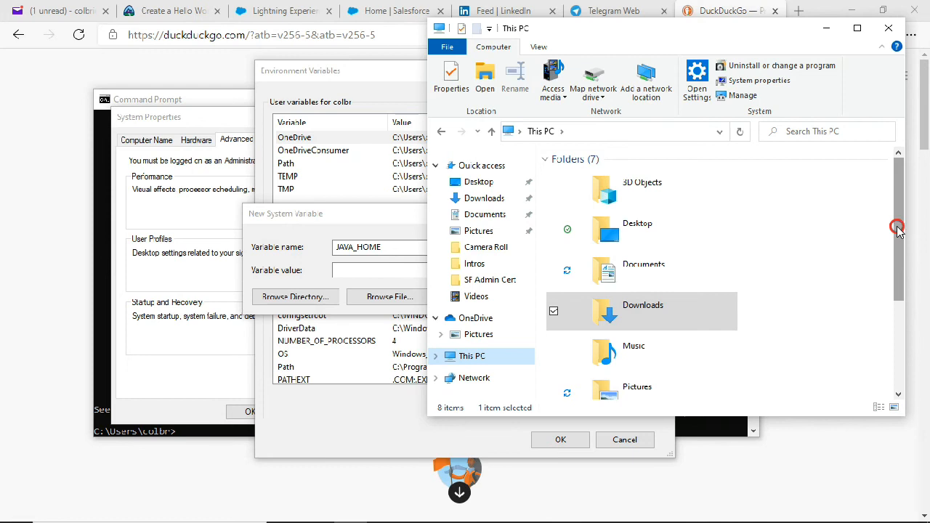
pyautogui.scroll(-3)
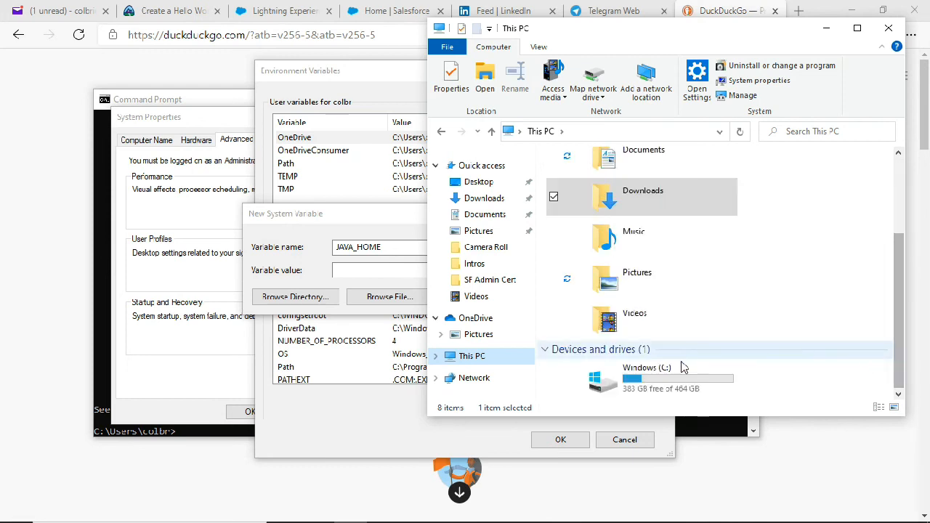
pyautogui.doubleClick(646, 378)
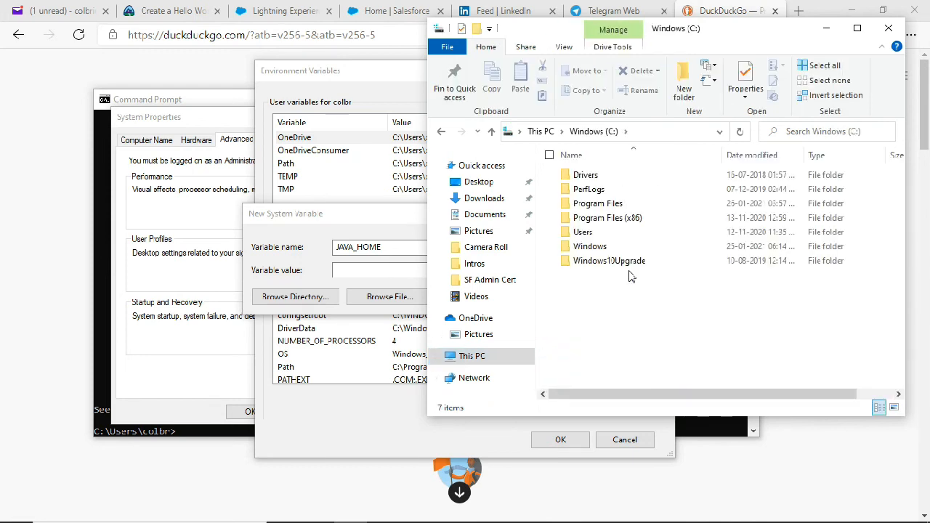
pyautogui.click(598, 204)
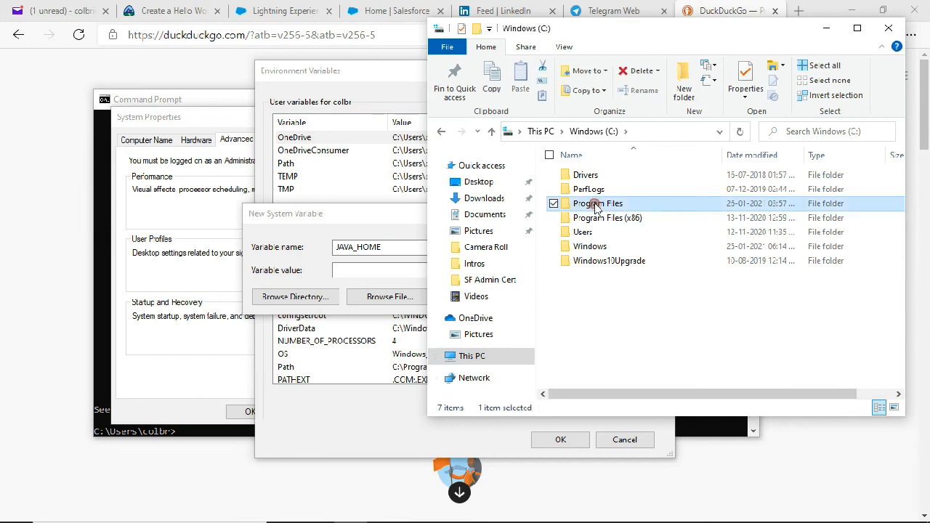
pyautogui.doubleClick(596, 203)
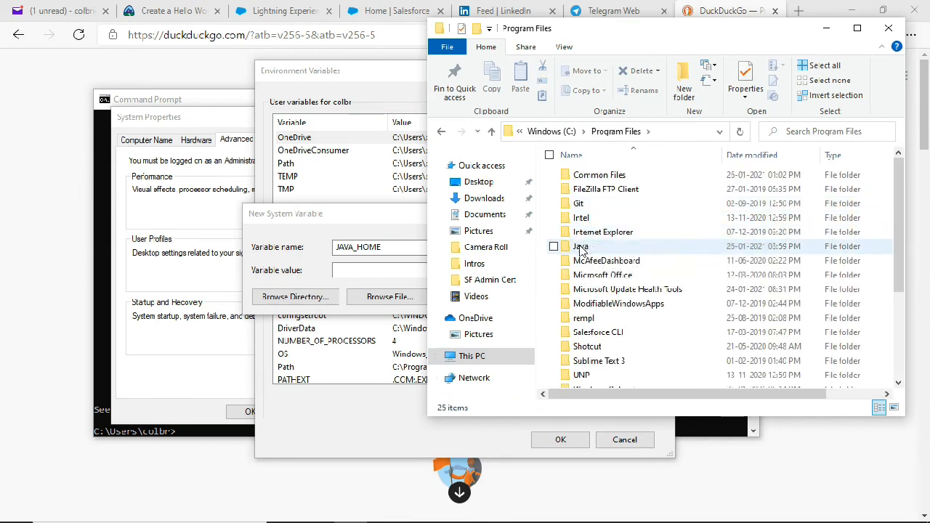
pyautogui.doubleClick(582, 246)
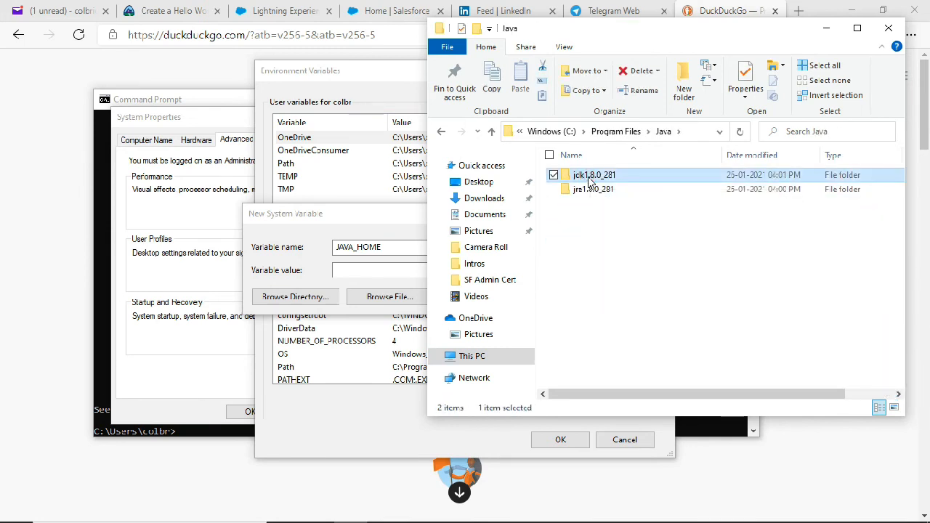
# Step: Enter jdk1.8.0_281 and its bin folder, note the full path, and close Explorer
pyautogui.doubleClick(594, 174)
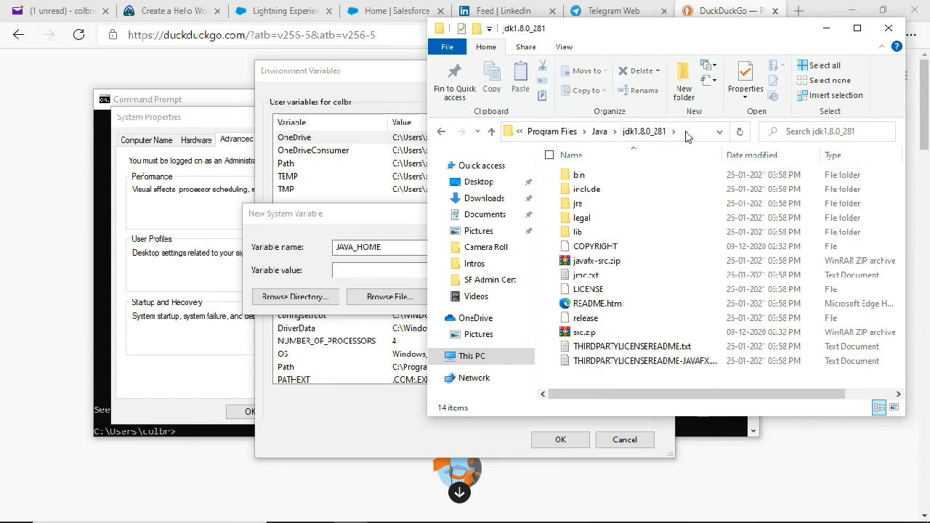
pyautogui.click(686, 131)
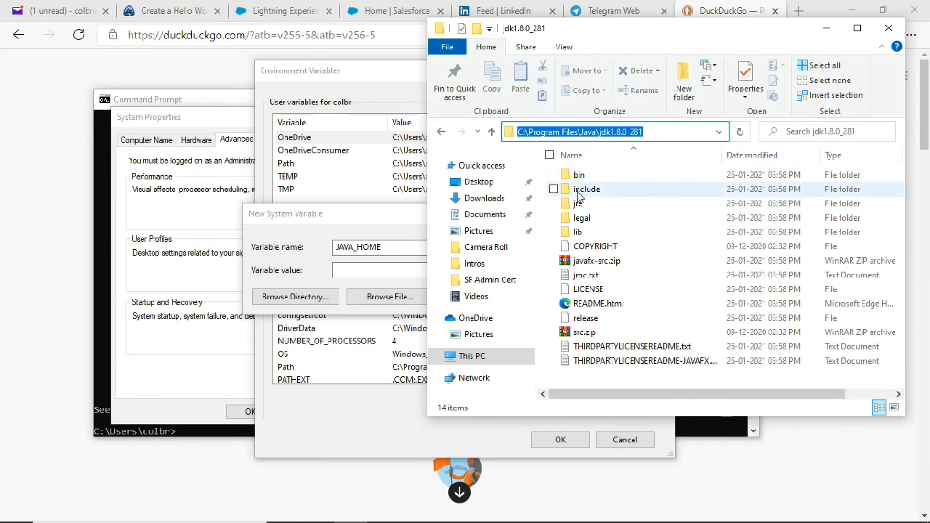
pyautogui.doubleClick(578, 174)
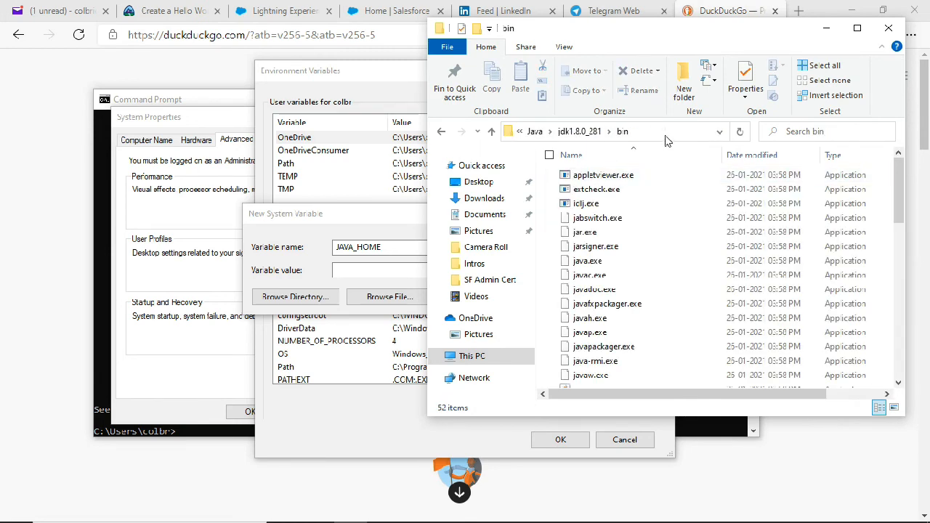
pyautogui.click(617, 131)
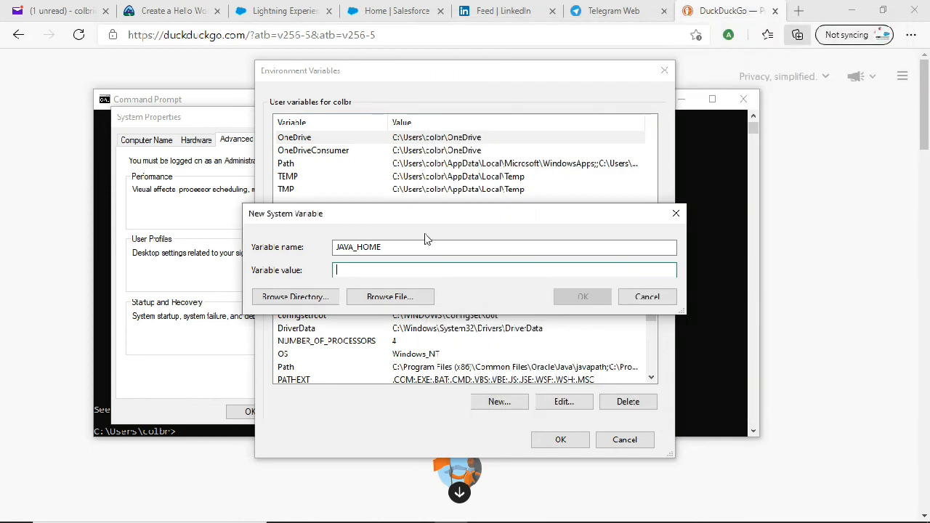
# Step: Save JAVA_HOME as C:\Program Files\Java\jdk1.8.0_281\bin and confirm out of Environment Variables and System Properties
pyautogui.write('C:\\Program Files\\Java\\jdk1.8.0_28"\\bin')
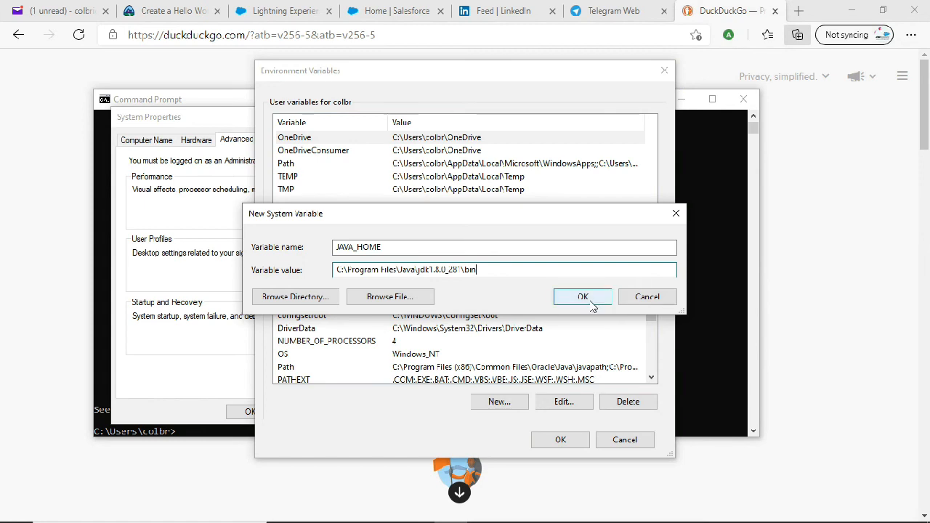
pyautogui.click(582, 297)
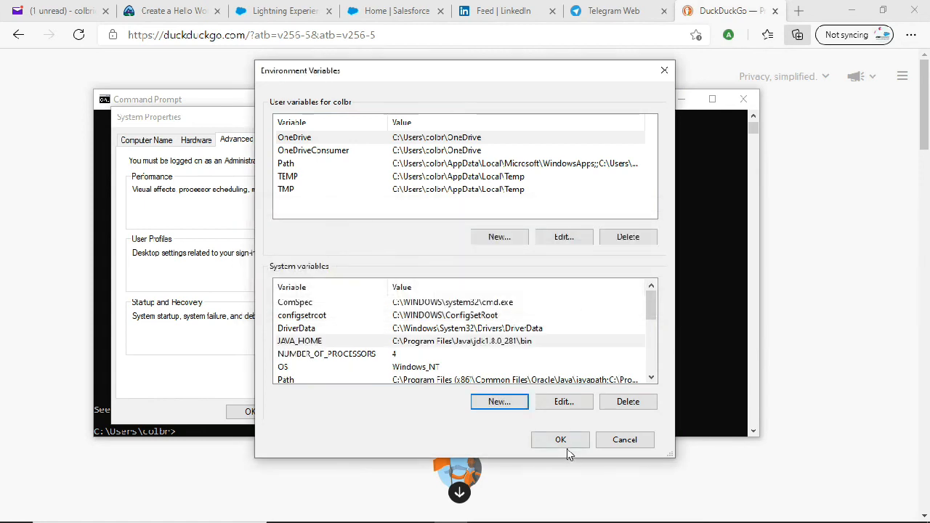
pyautogui.click(561, 439)
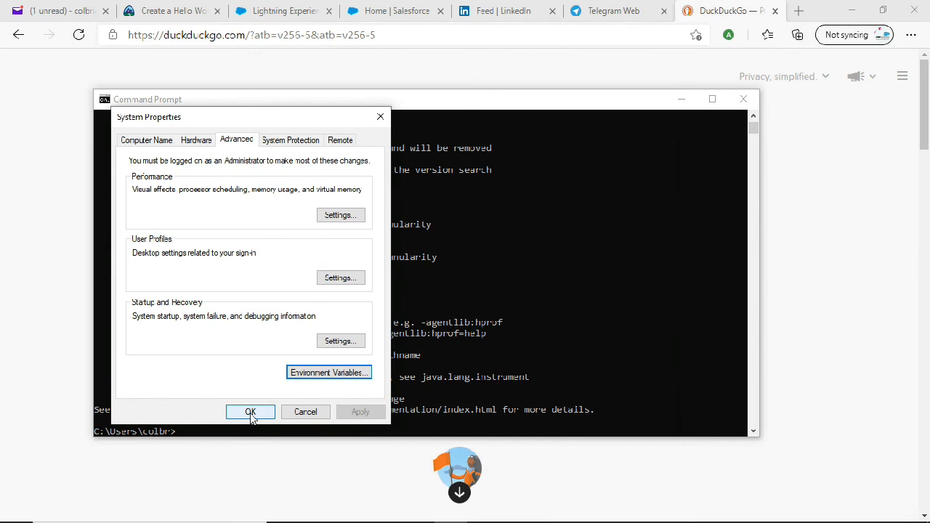
pyautogui.click(250, 412)
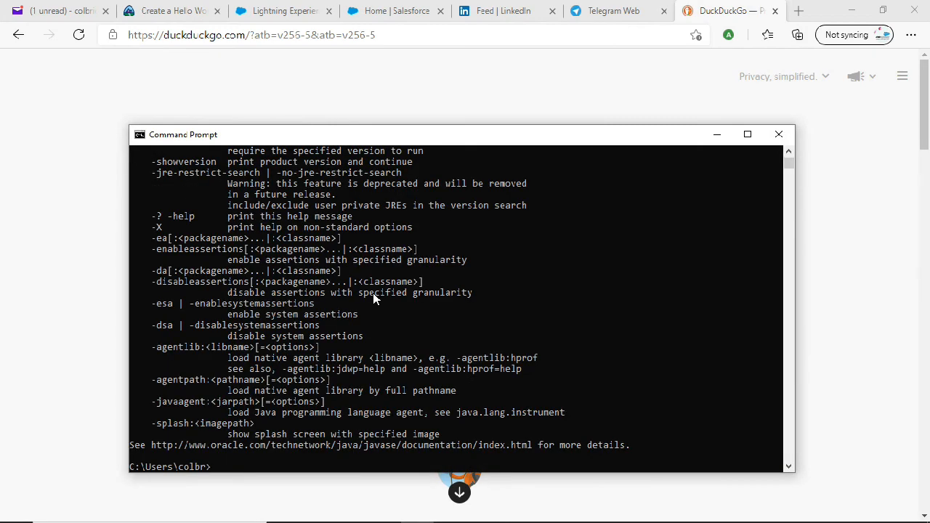
# Step: Run 'java -version' to confirm Java reports version 1.8.0_281
pyautogui.write('java -')
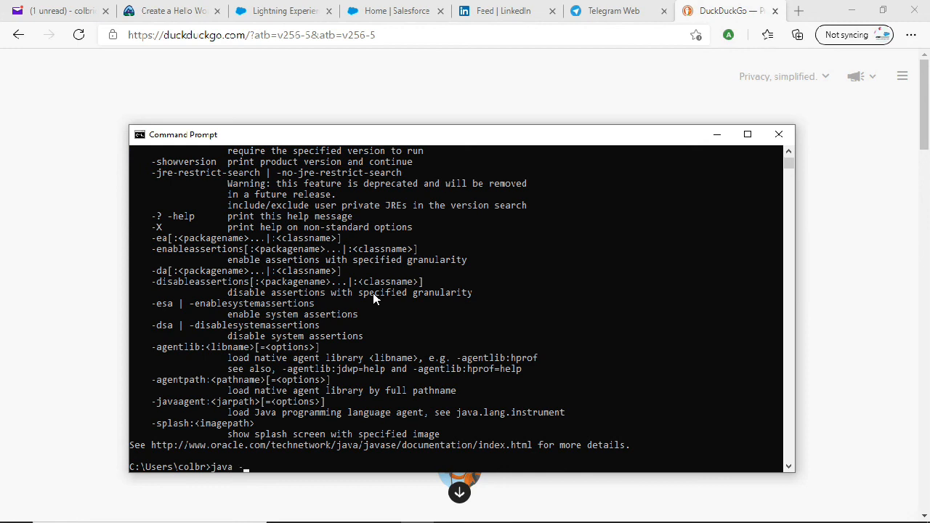
pyautogui.write('version')
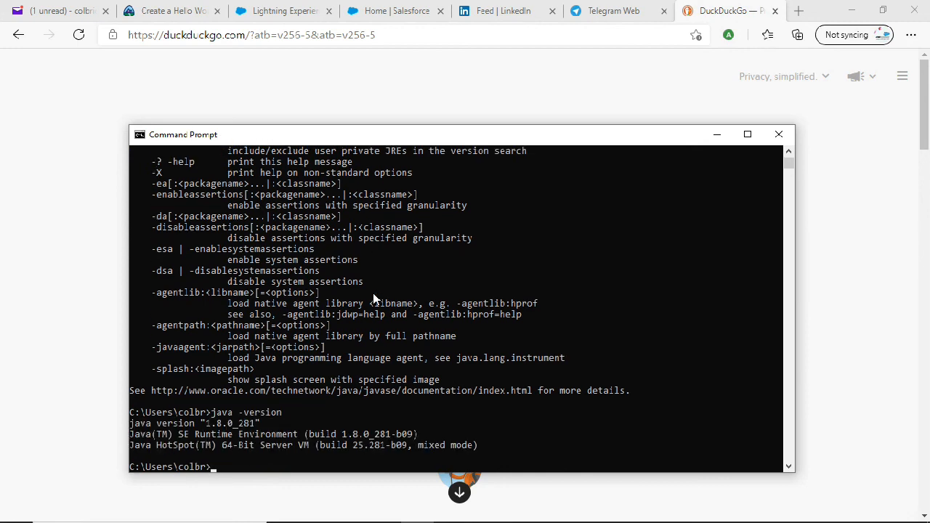
pyautogui.moveTo(244, 421)
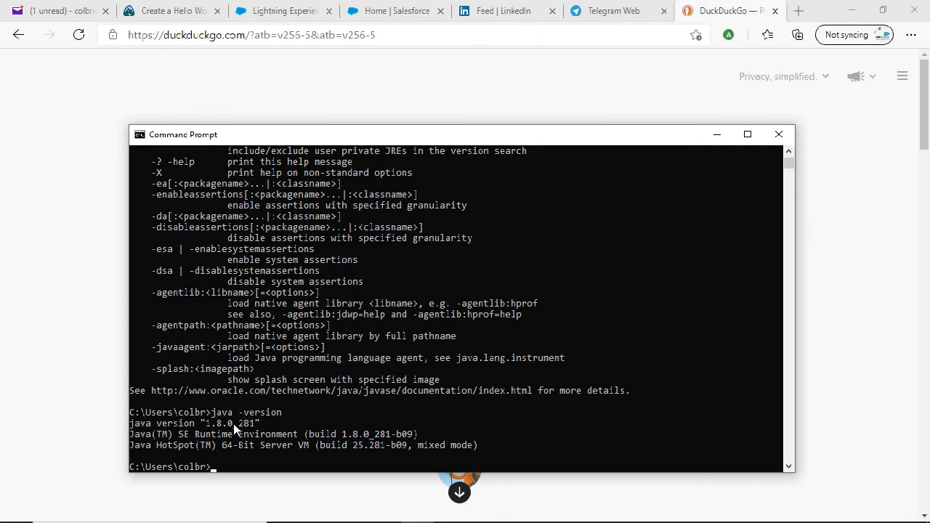
pyautogui.moveTo(235, 436)
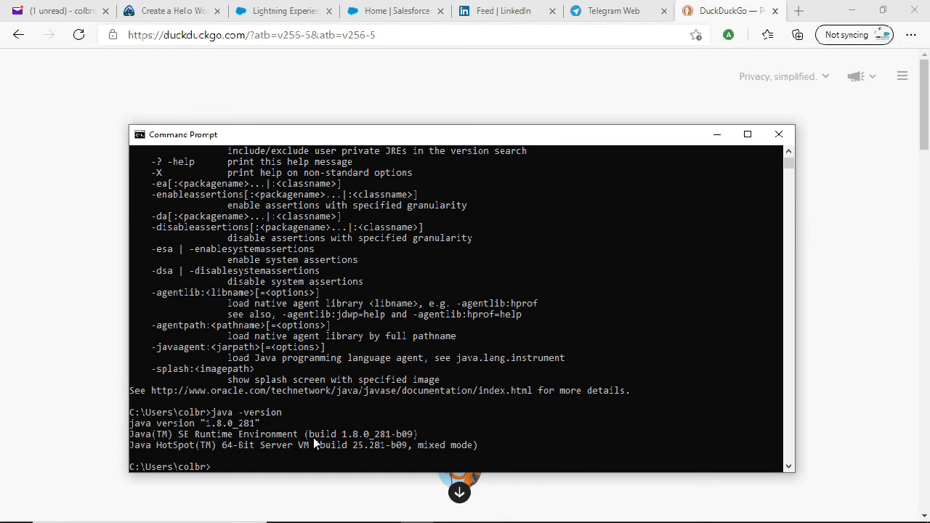
pyautogui.moveTo(483, 337)
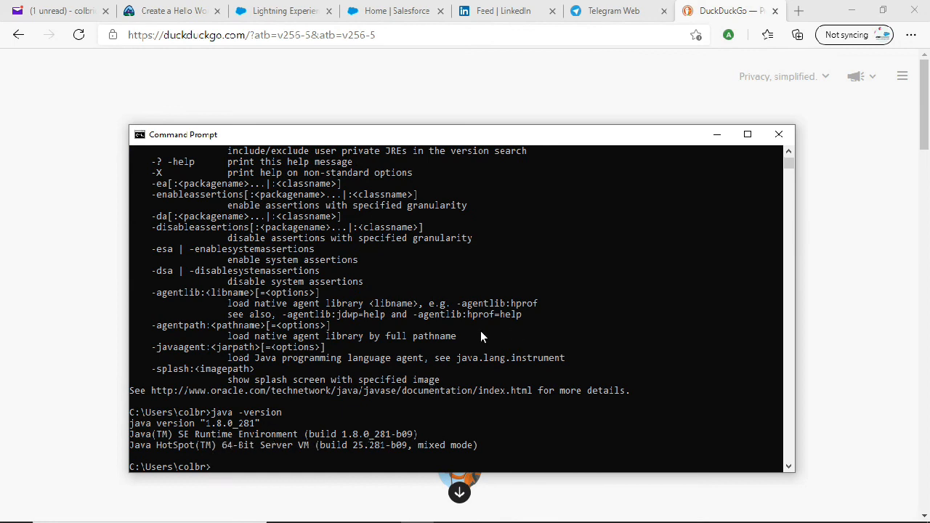
pyautogui.moveTo(386, 404)
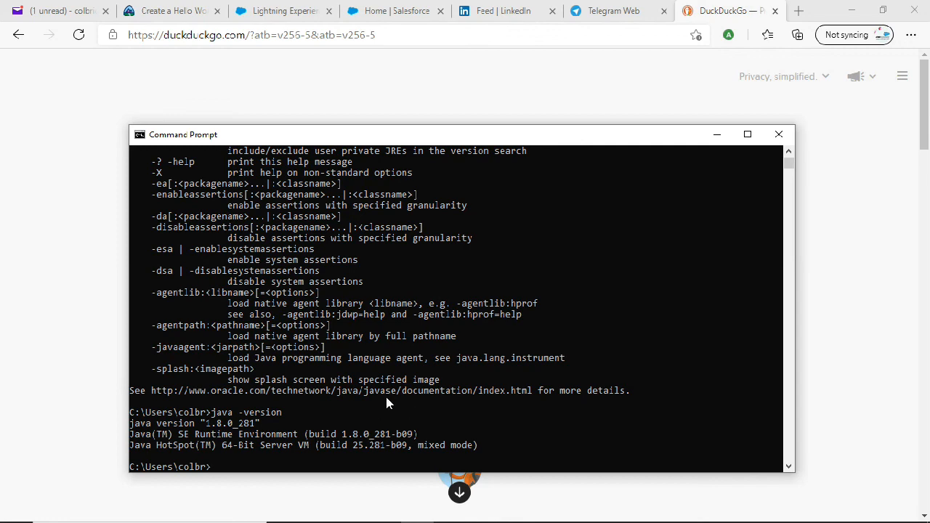